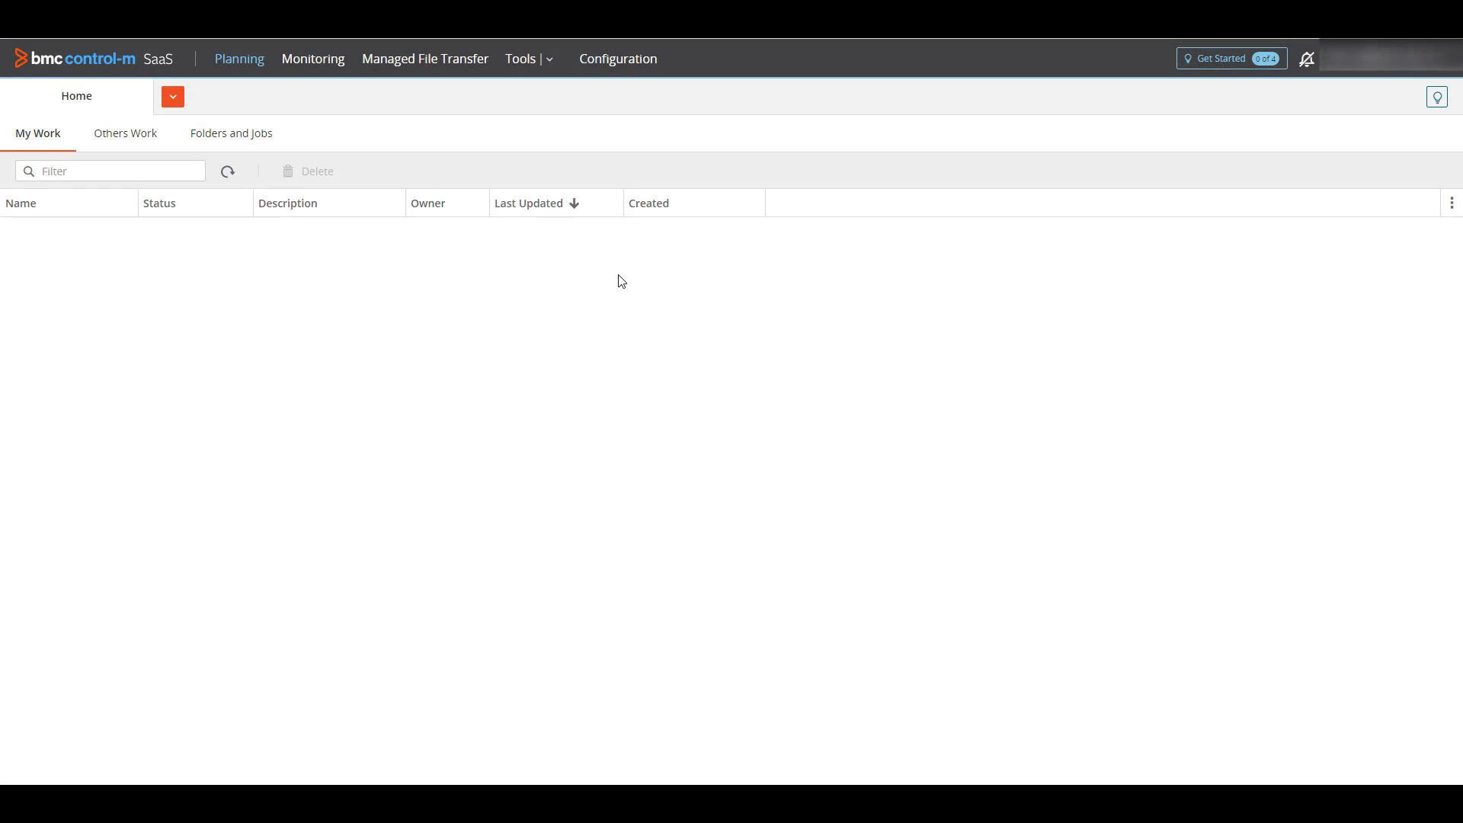
- Navigate to the Agents list under Configuration via the Home dropdown
{"action": "left_click", "coordinate": [617, 59]}
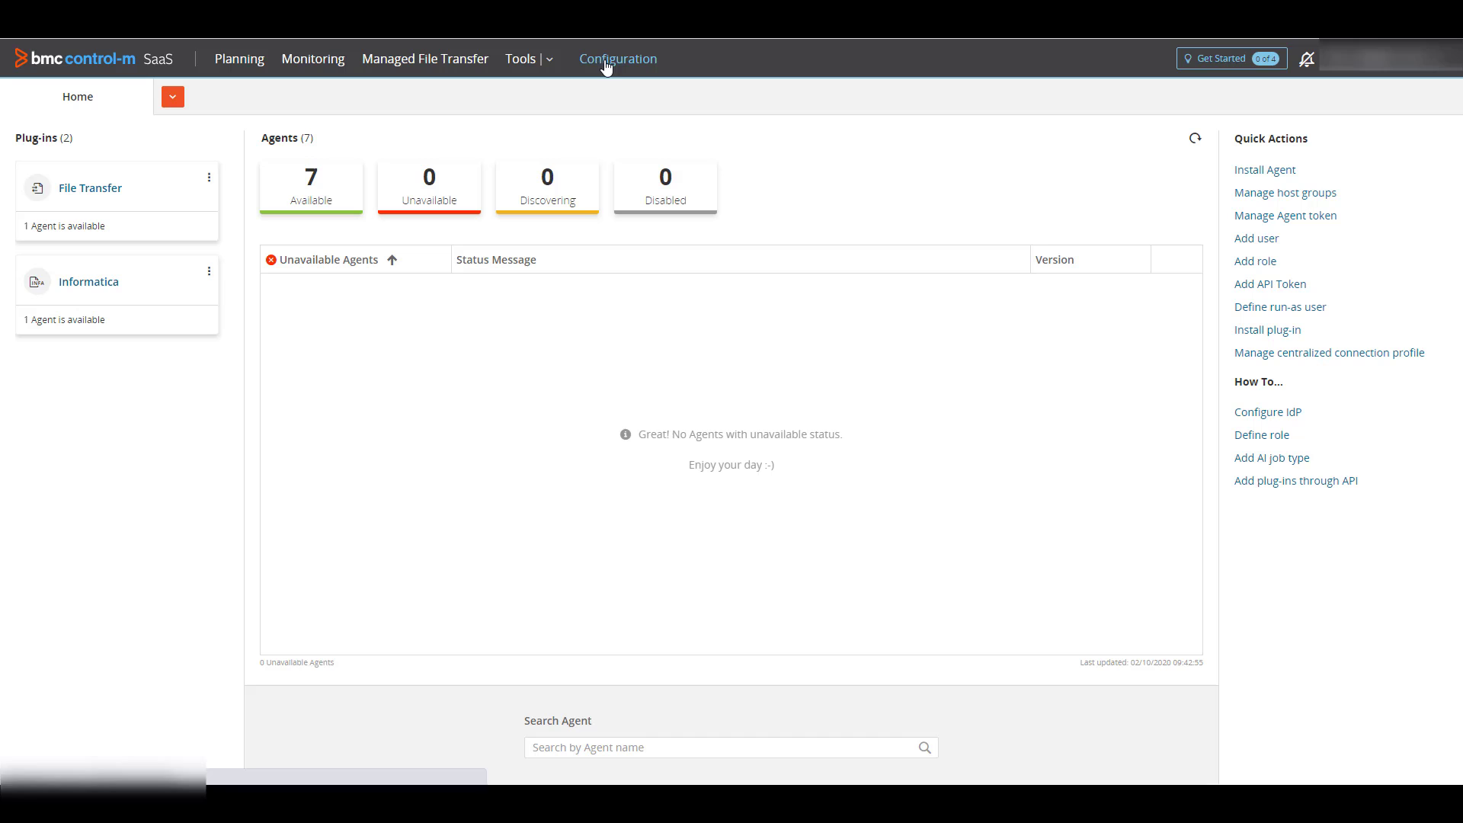
{"action": "left_click", "coordinate": [172, 96]}
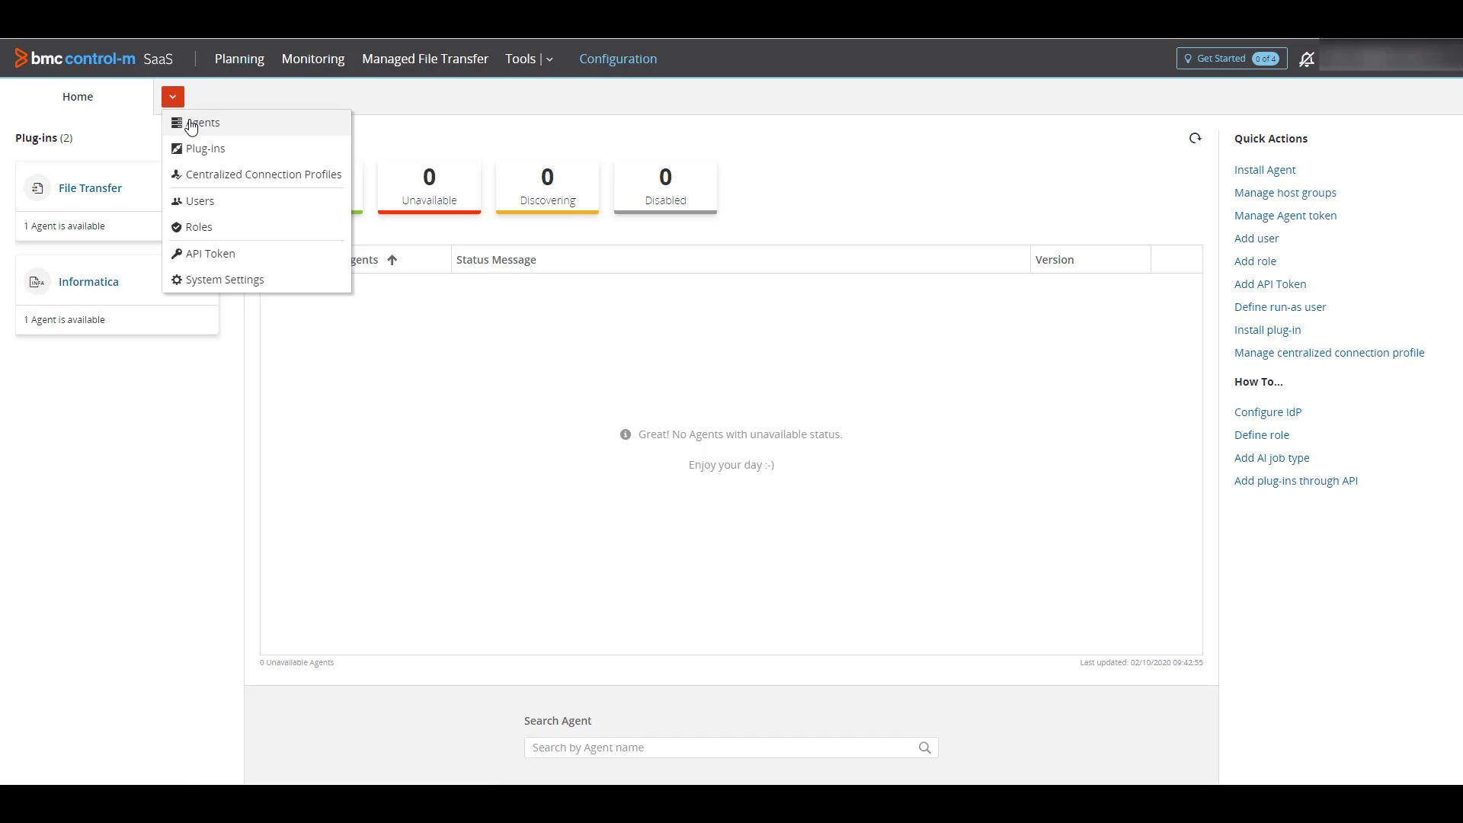
{"action": "left_click", "coordinate": [202, 122]}
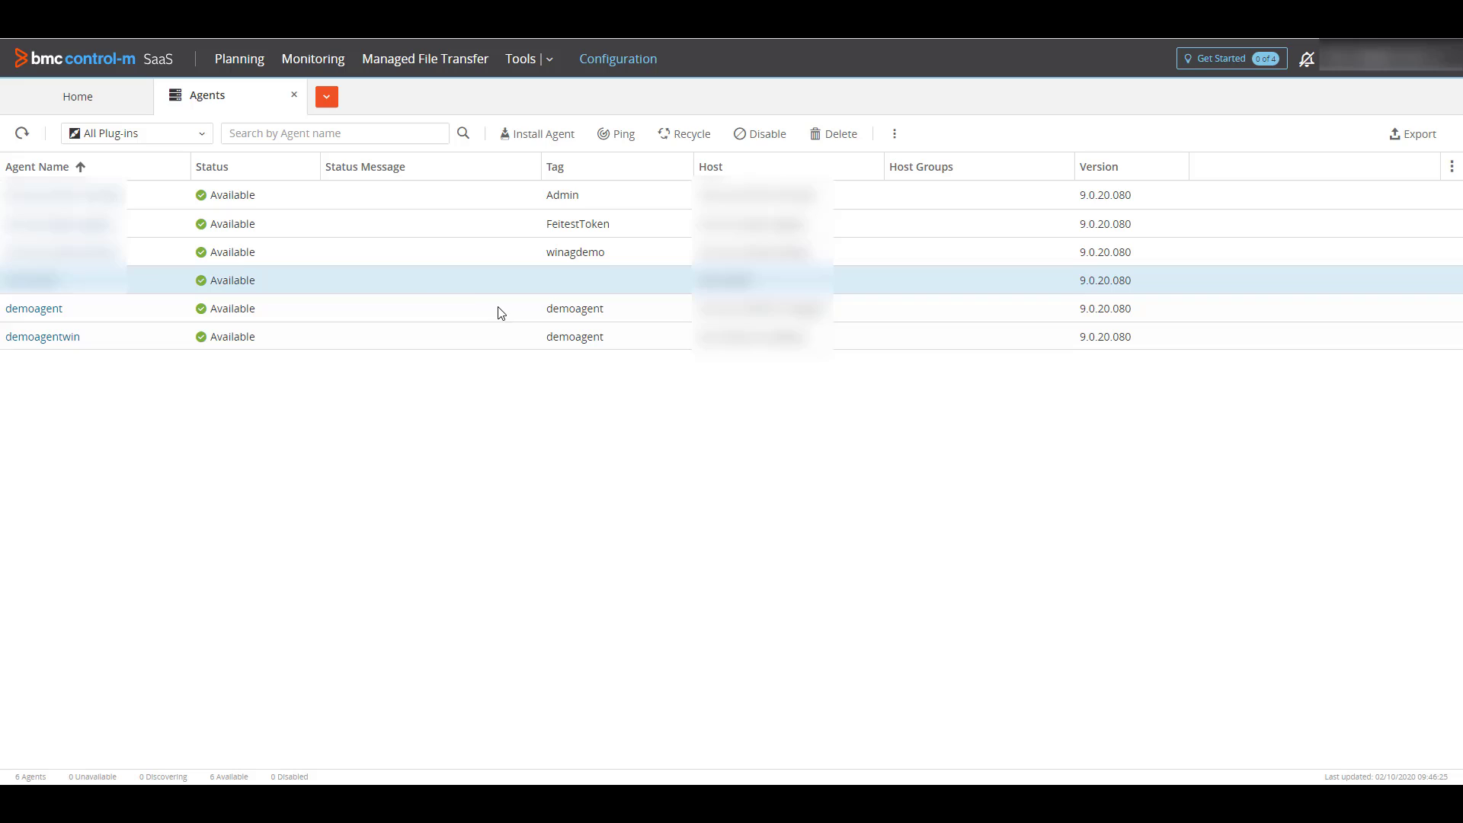
- Copy the Admin agent token to the clipboard from Agent Token Management
{"action": "left_click", "coordinate": [77, 96]}
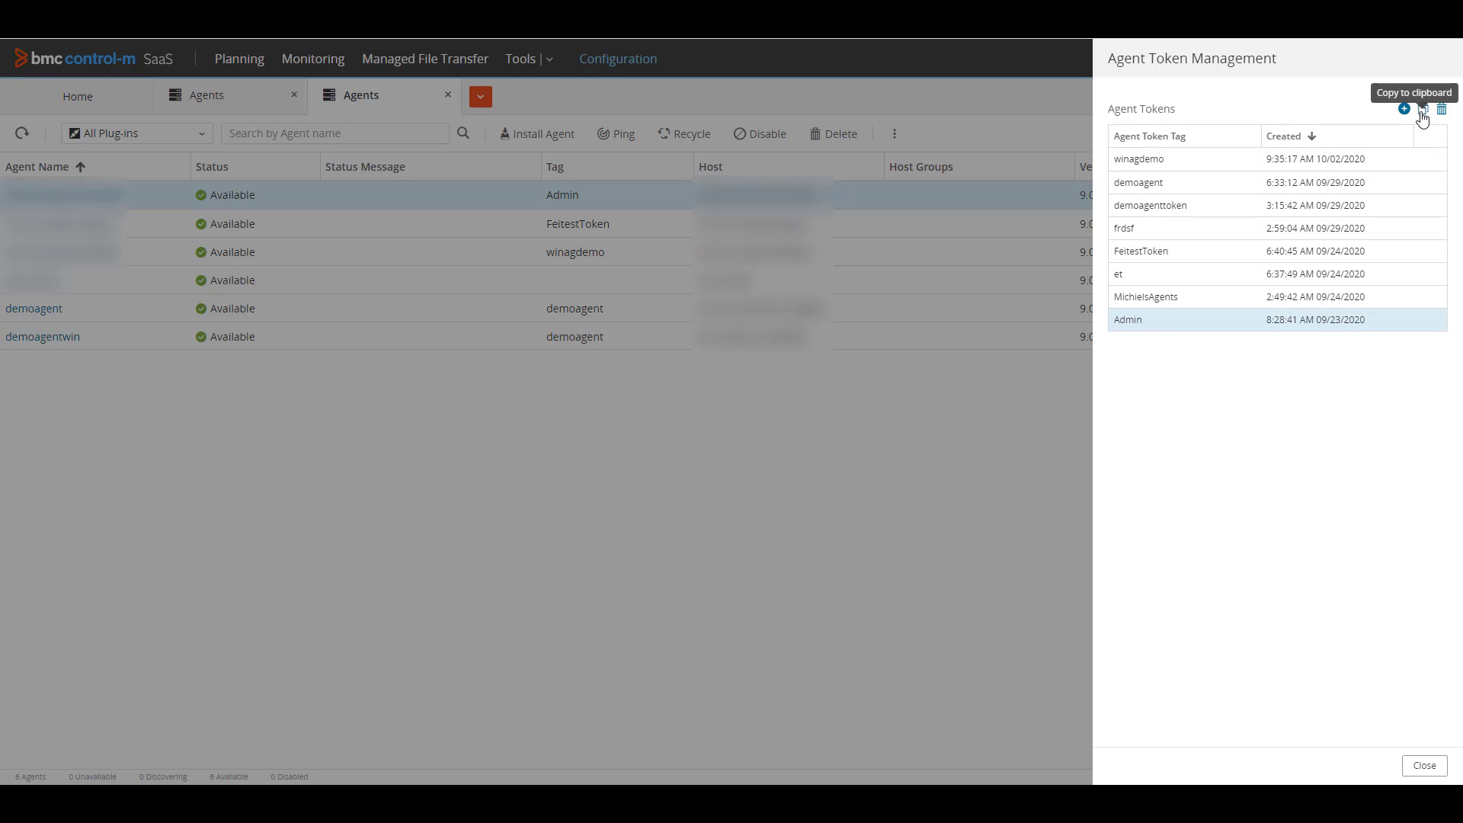
{"action": "left_click", "coordinate": [1404, 110]}
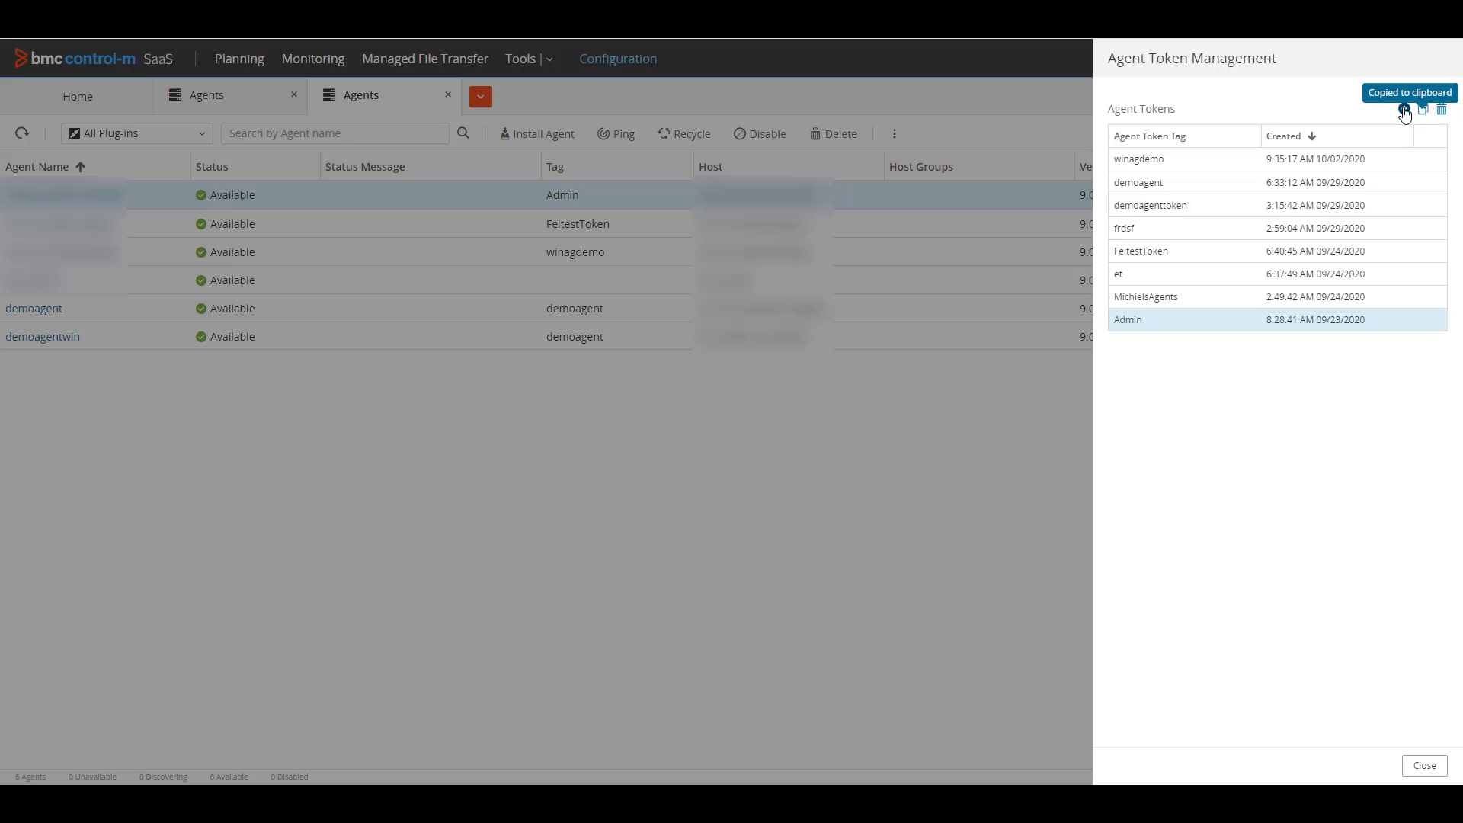
{"action": "left_click", "coordinate": [1403, 110]}
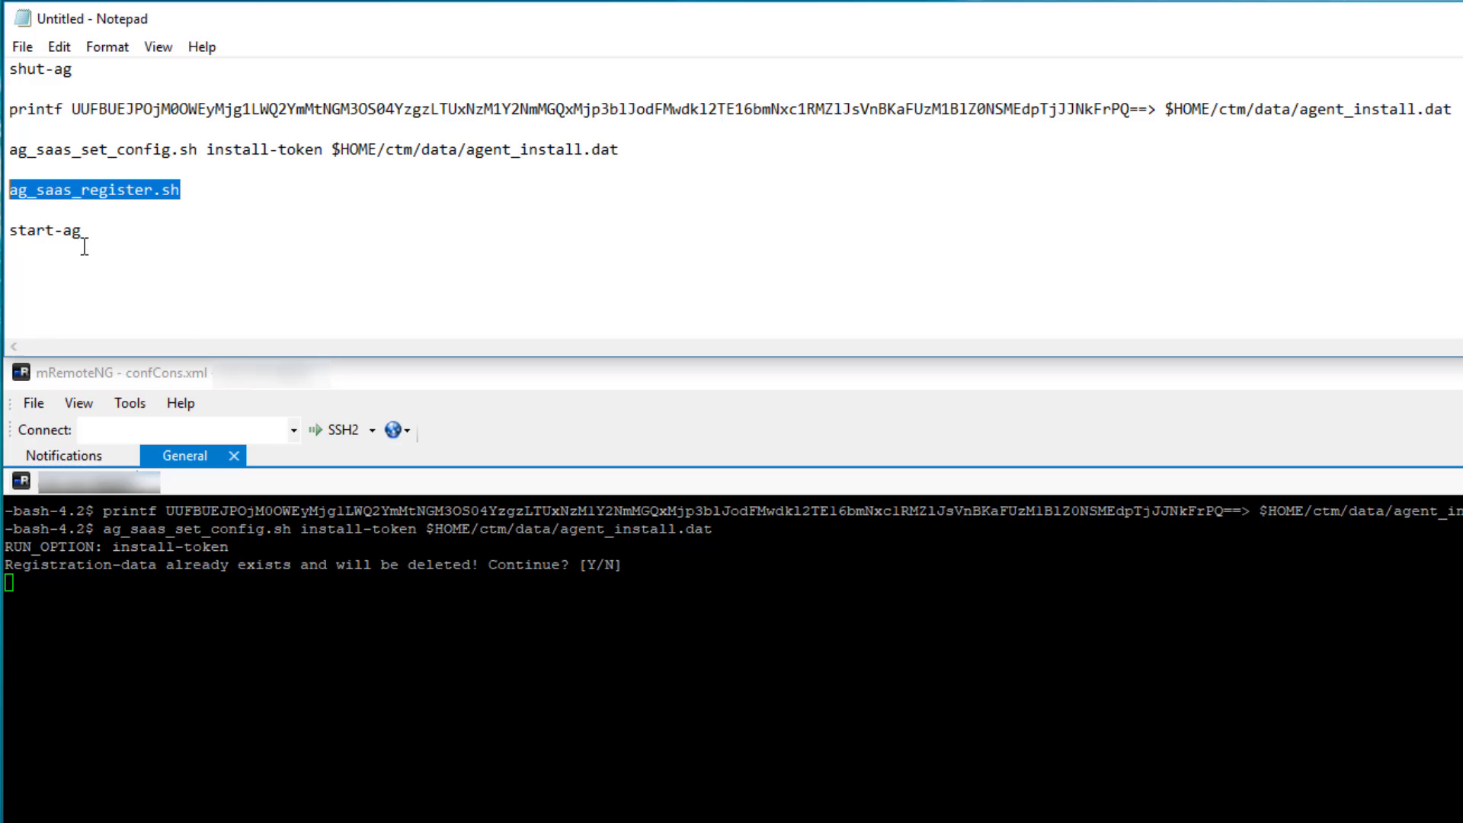
- Answer 'y' to the delete-existing-registration prompt in the SSH session
{"action": "type", "text": "y"}
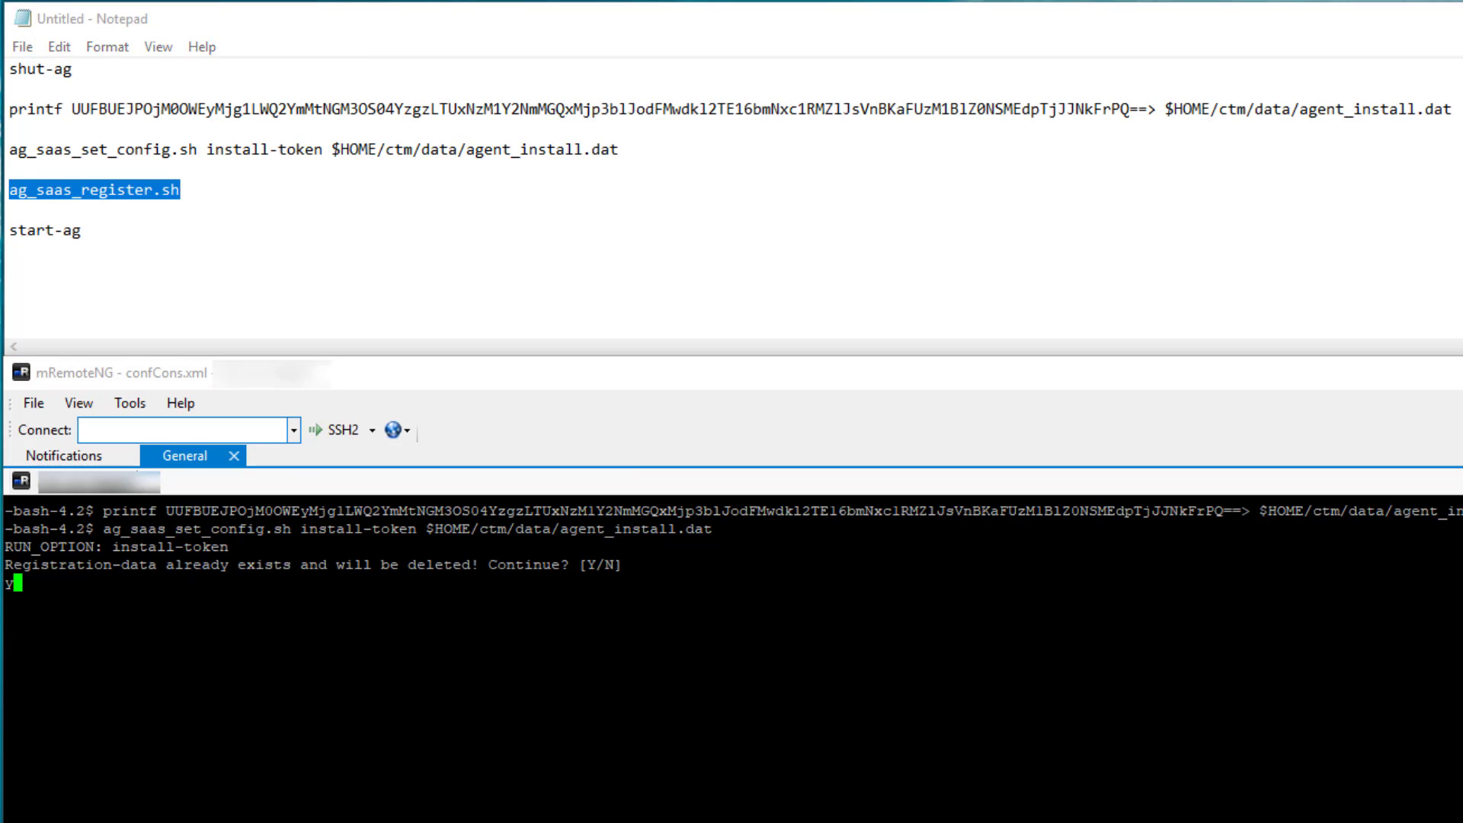